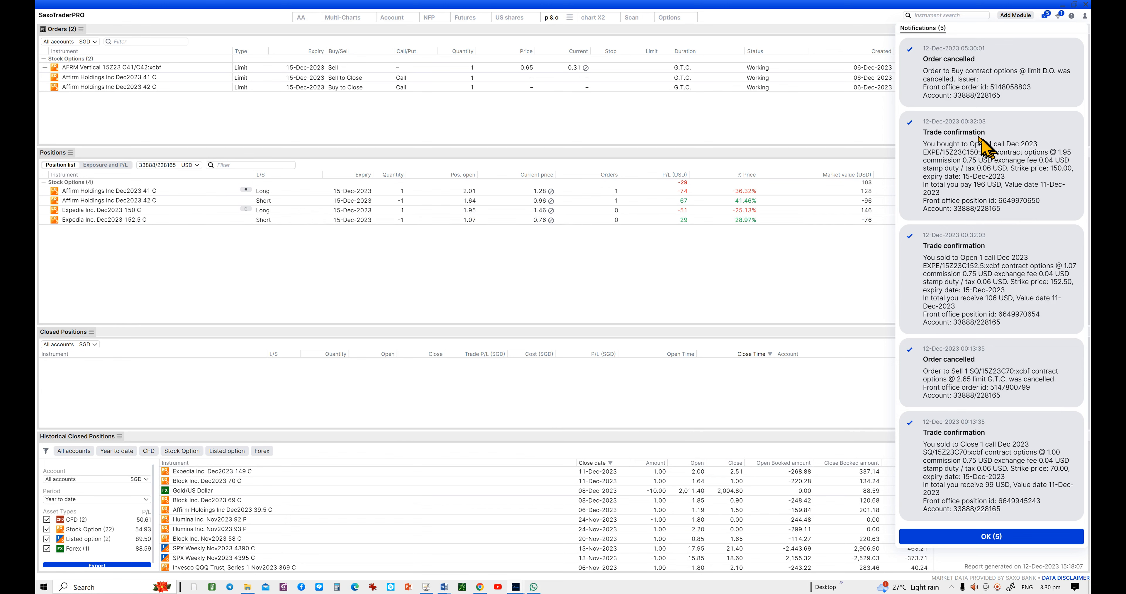
mouse_move(984, 143)
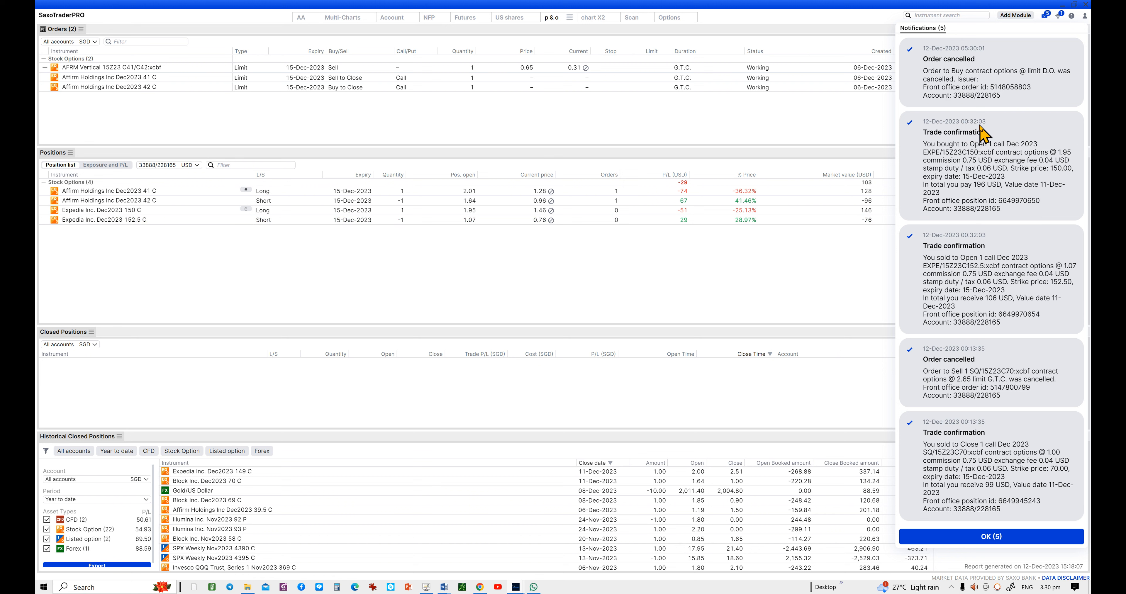
mouse_move(1027, 226)
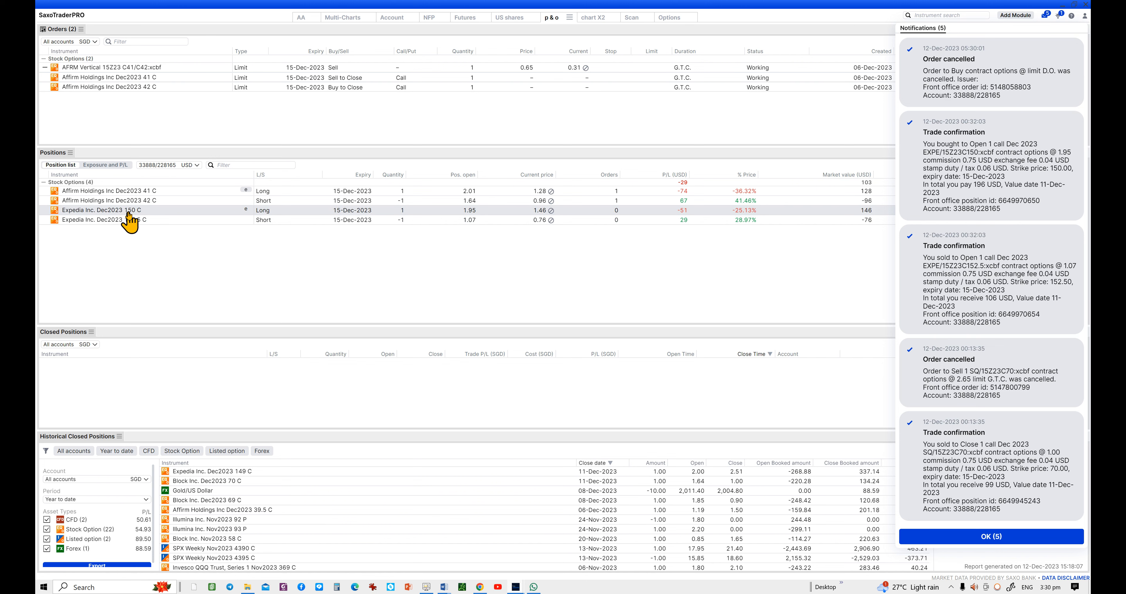
Open an Option Strategies ticket from the Expedia Dec2023 150 call position's context menu
right_click(108, 210)
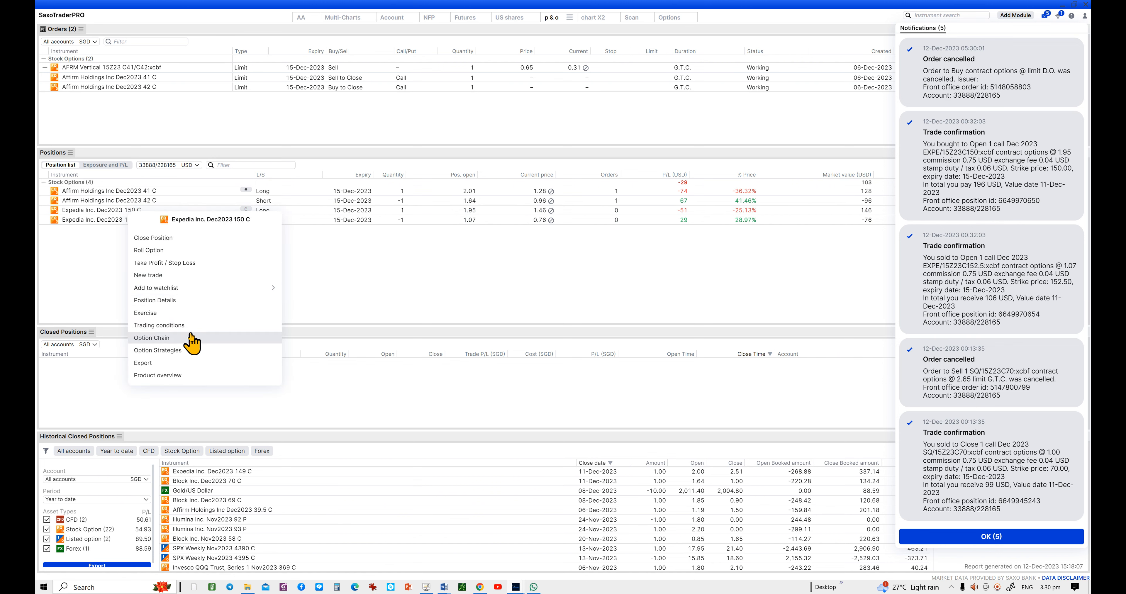
mouse_move(157, 350)
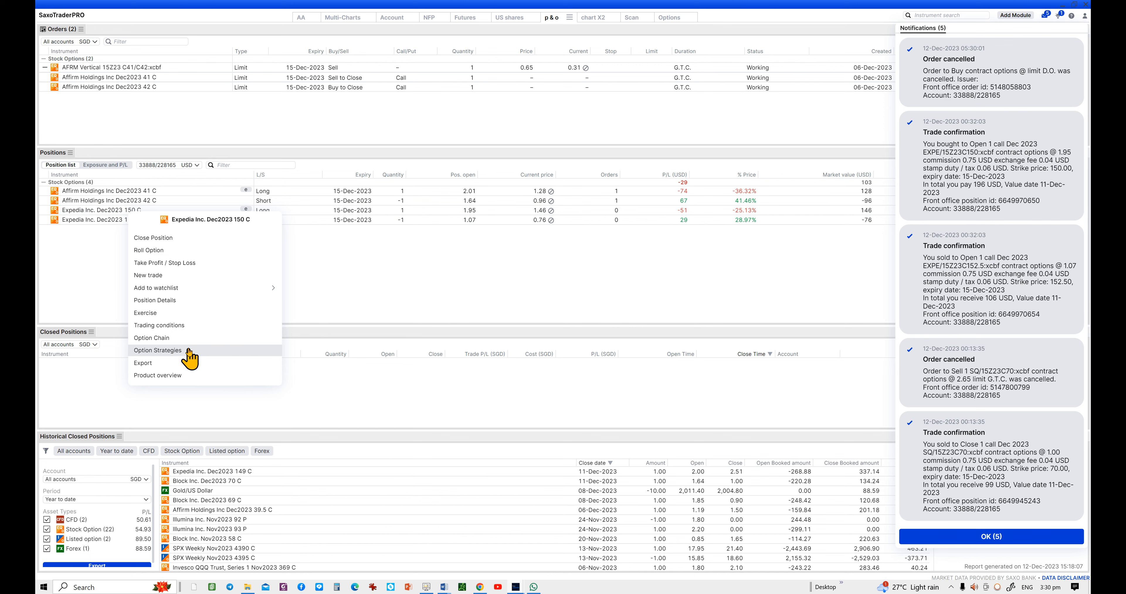
left_click(157, 351)
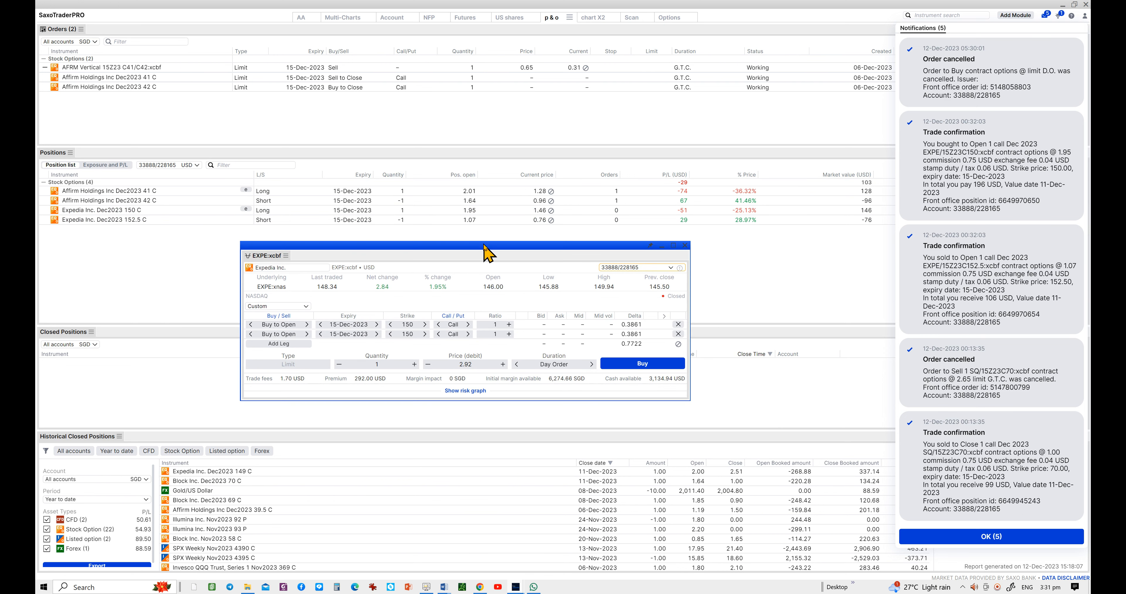
Choose the Vertical strategy: Sell to Close 150 call, Buy to Close 152.5 call
left_click(249, 324)
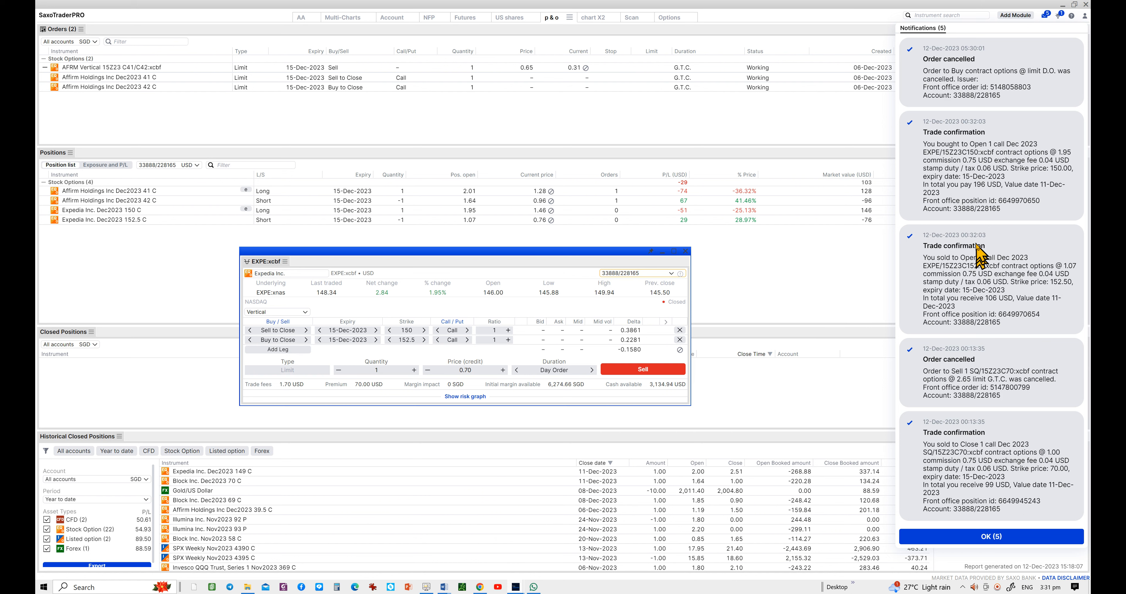
mouse_move(987, 449)
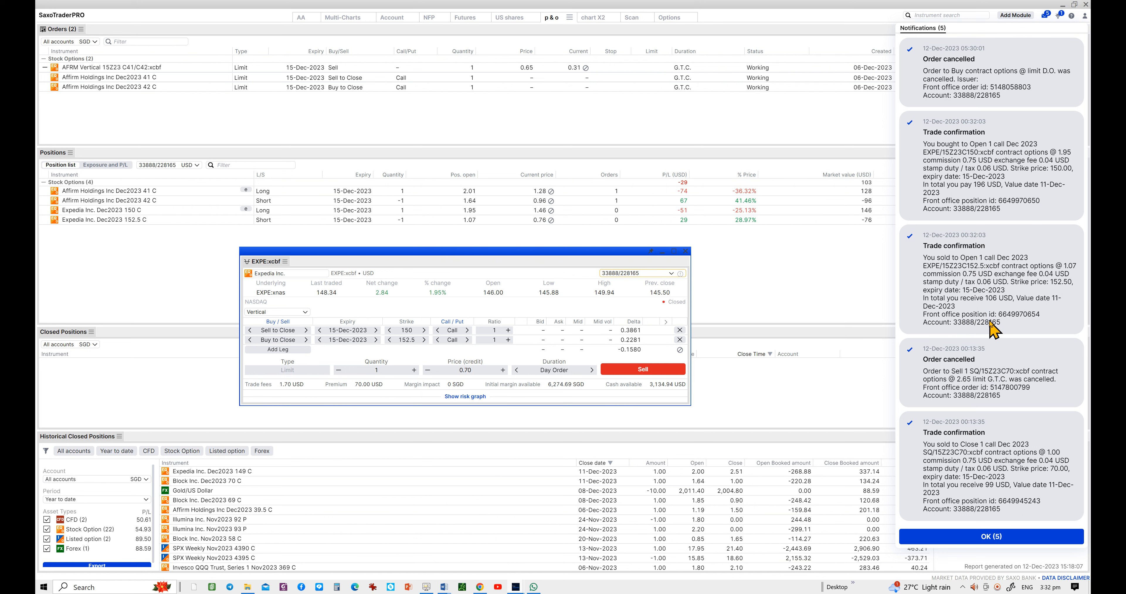
mouse_move(992, 326)
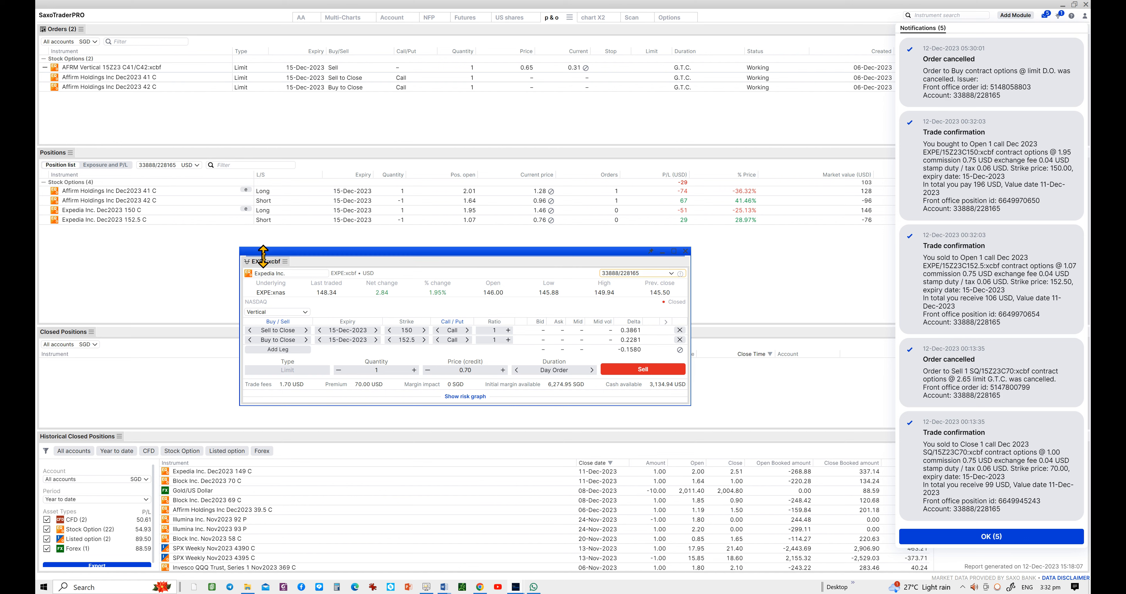
mouse_move(981, 157)
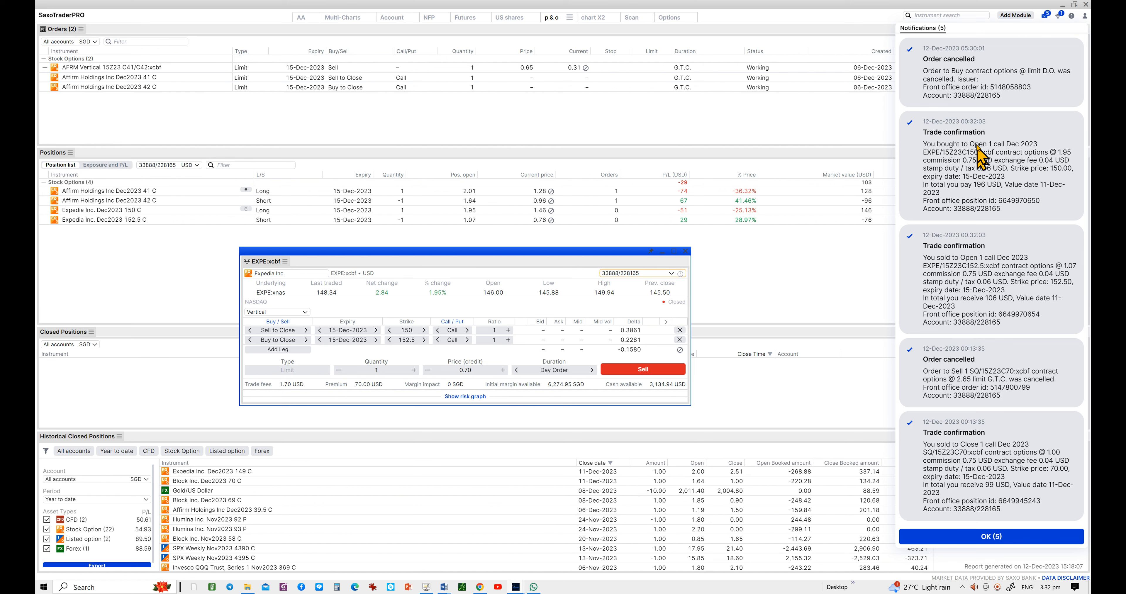
mouse_move(991, 122)
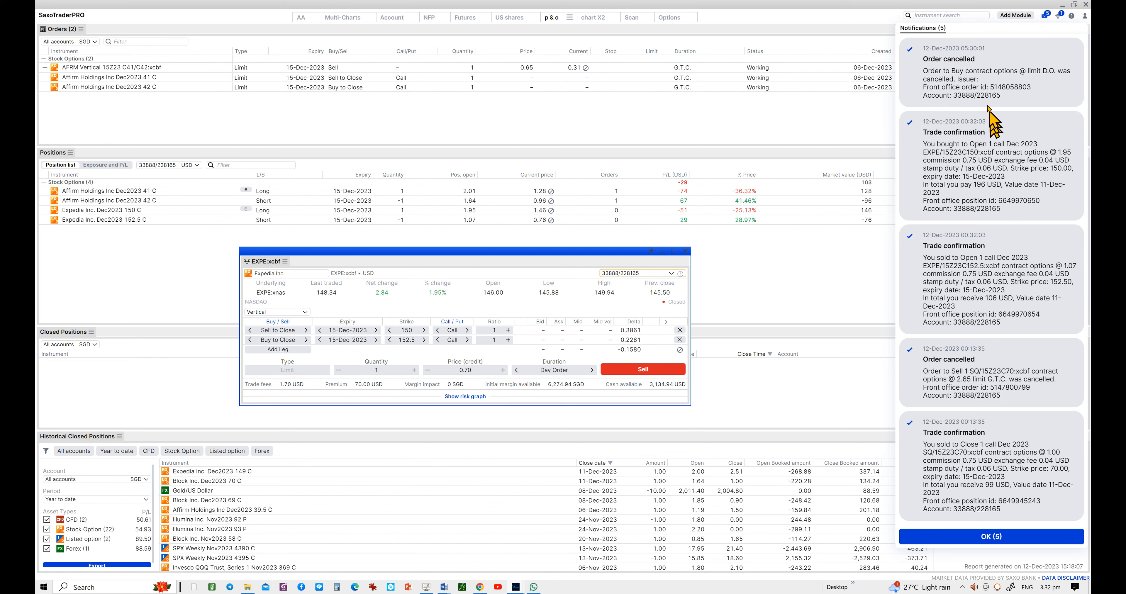
mouse_move(951, 269)
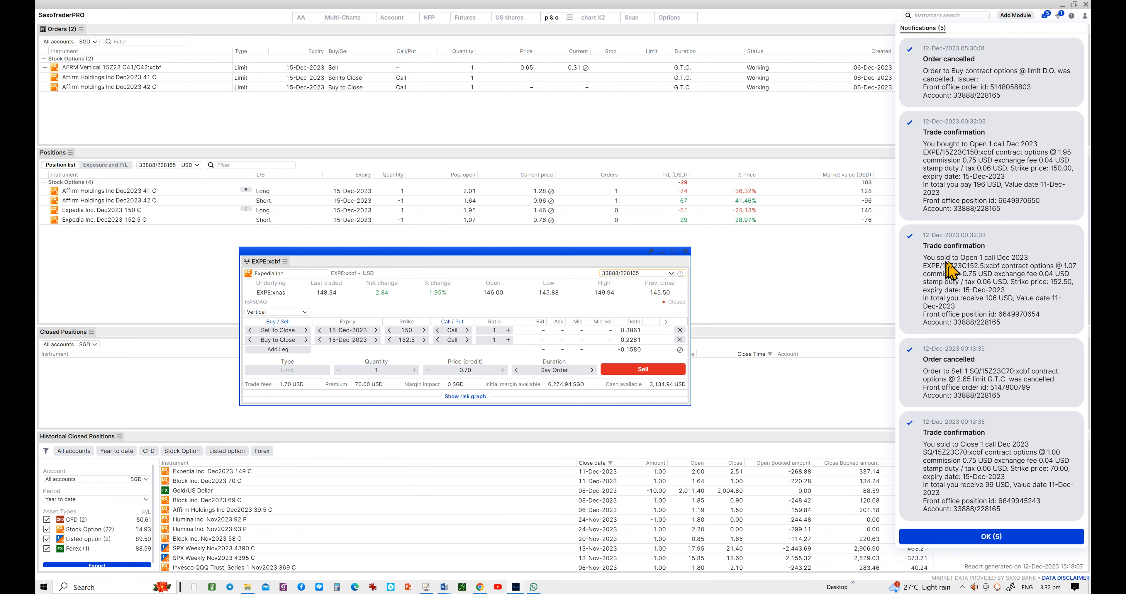
mouse_move(1016, 147)
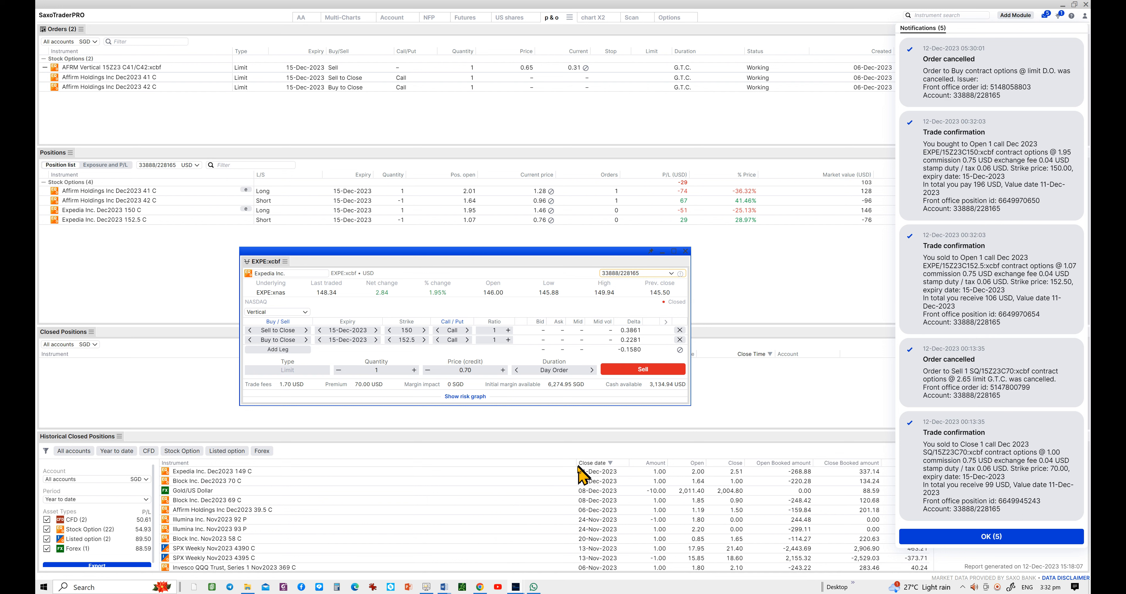
mouse_move(711, 300)
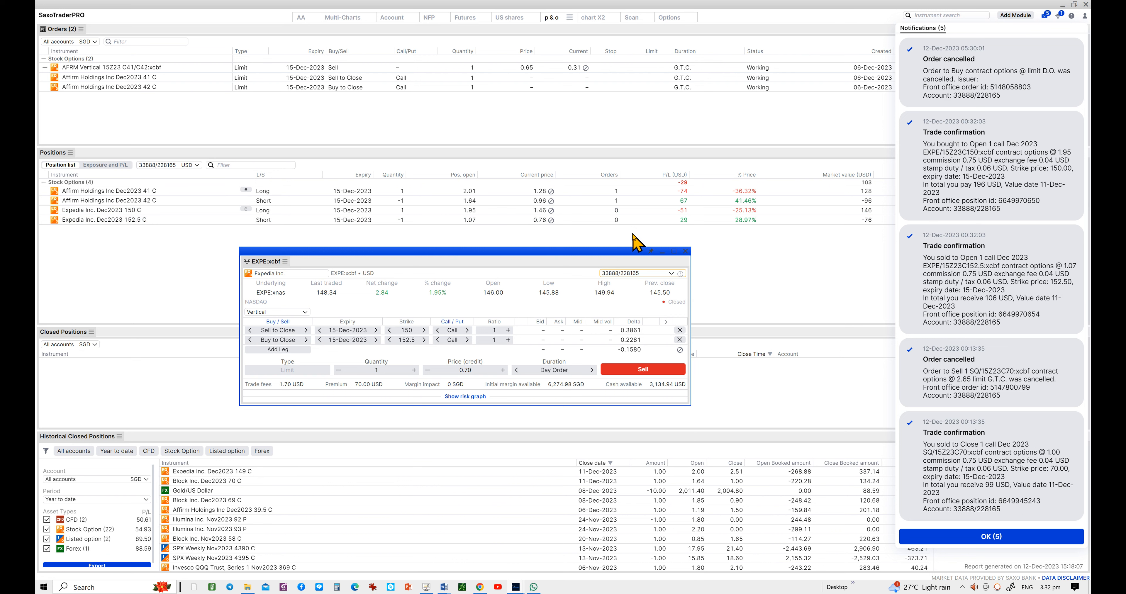
mouse_move(506, 380)
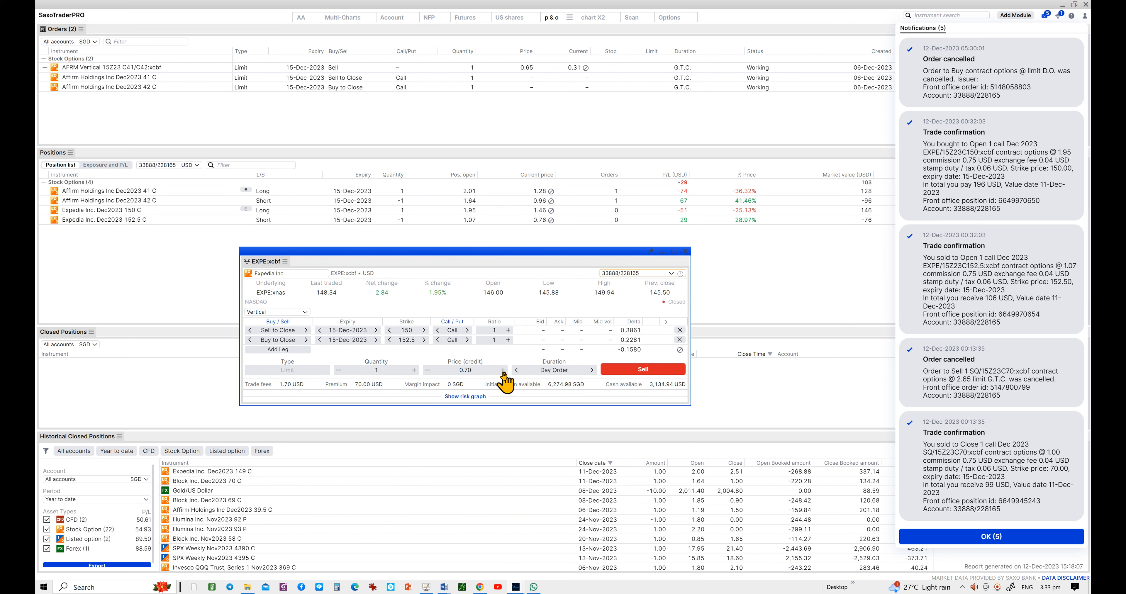
Set the spread's limit credit price to 1.38 (after trying 1.2), duration G.T.C
left_click(502, 370)
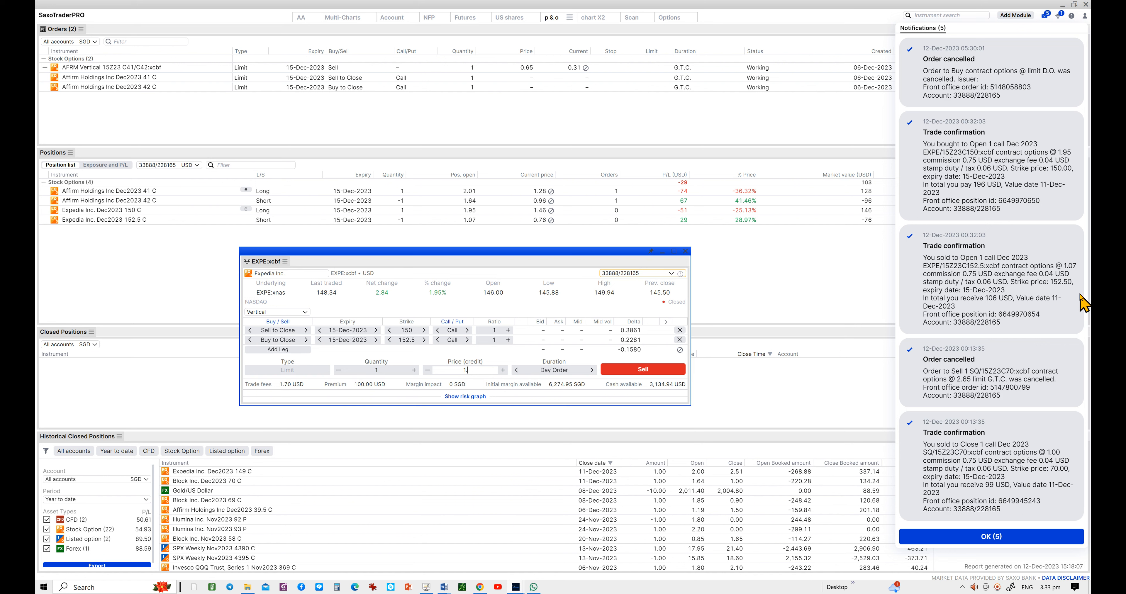
type("1.28")
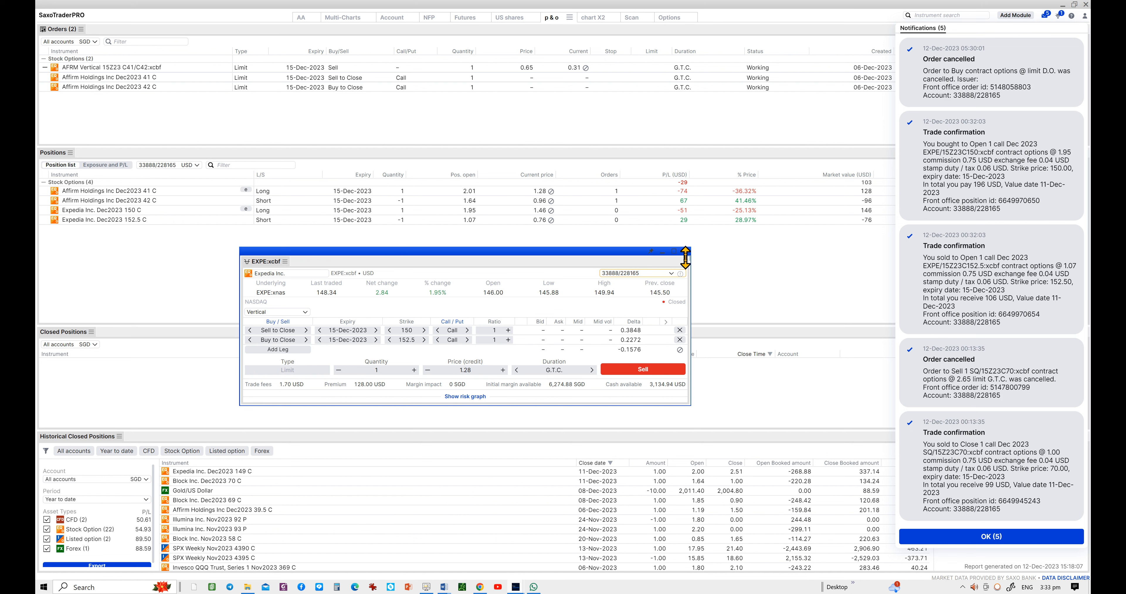
mouse_move(449, 392)
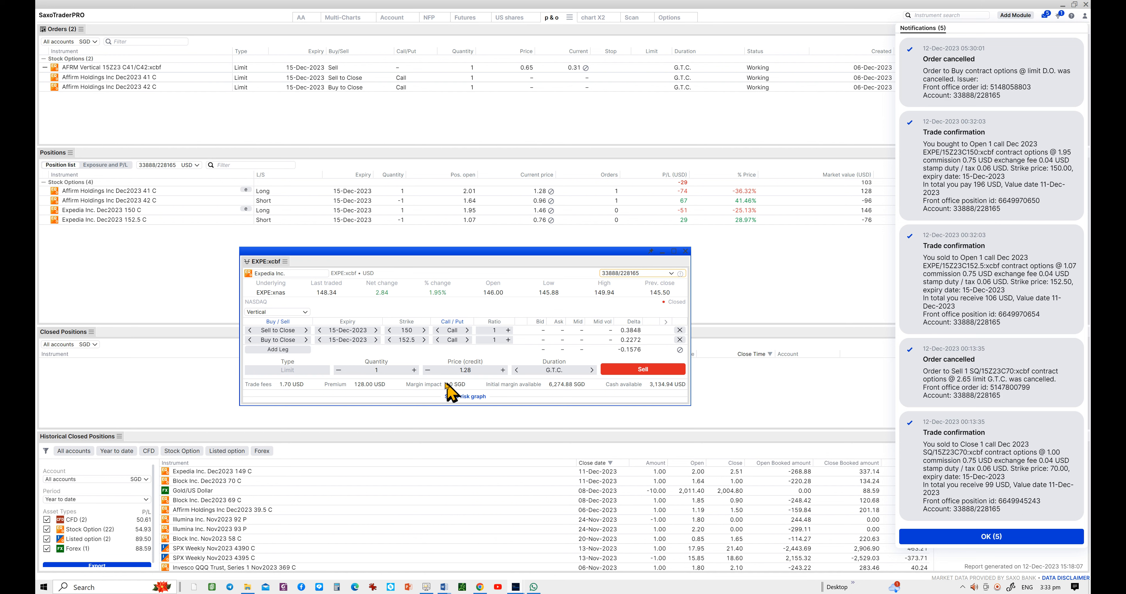
left_click(464, 369)
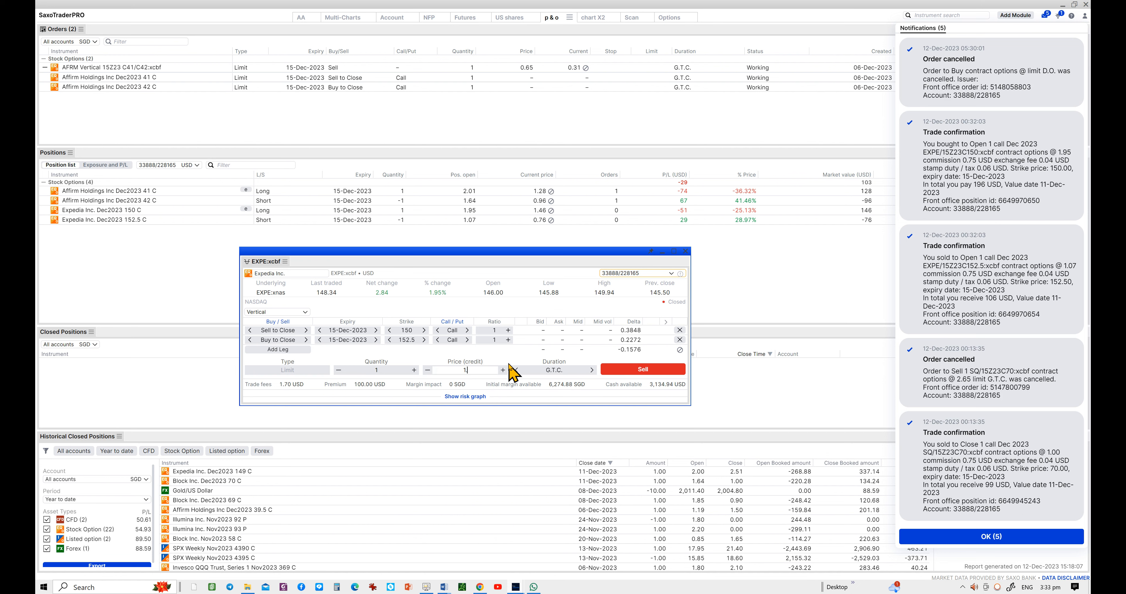
type("1.38")
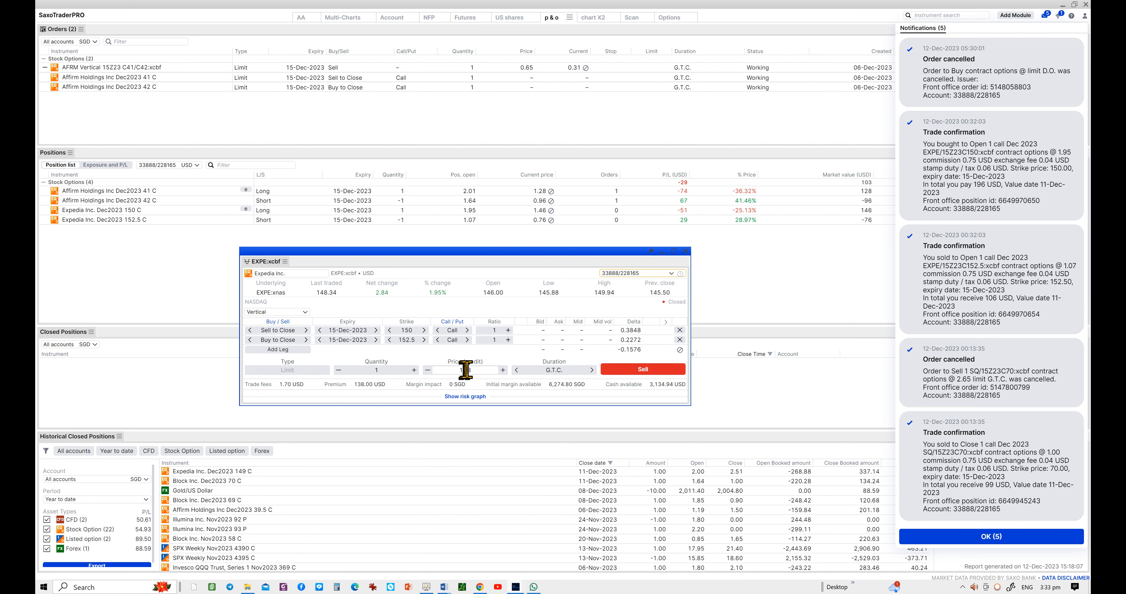
type("1.38")
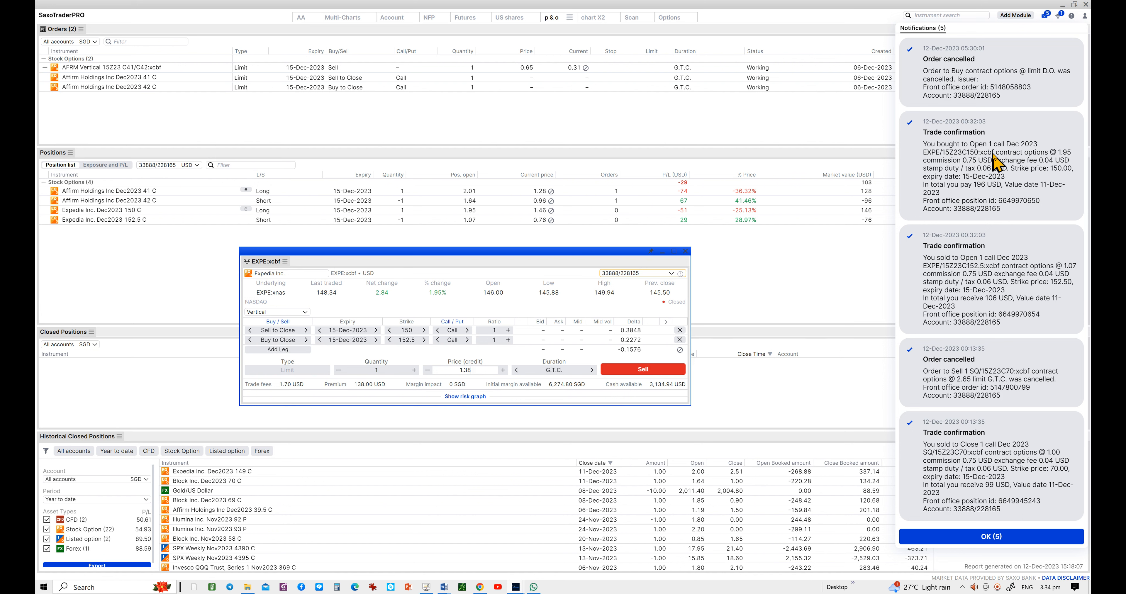
mouse_move(997, 163)
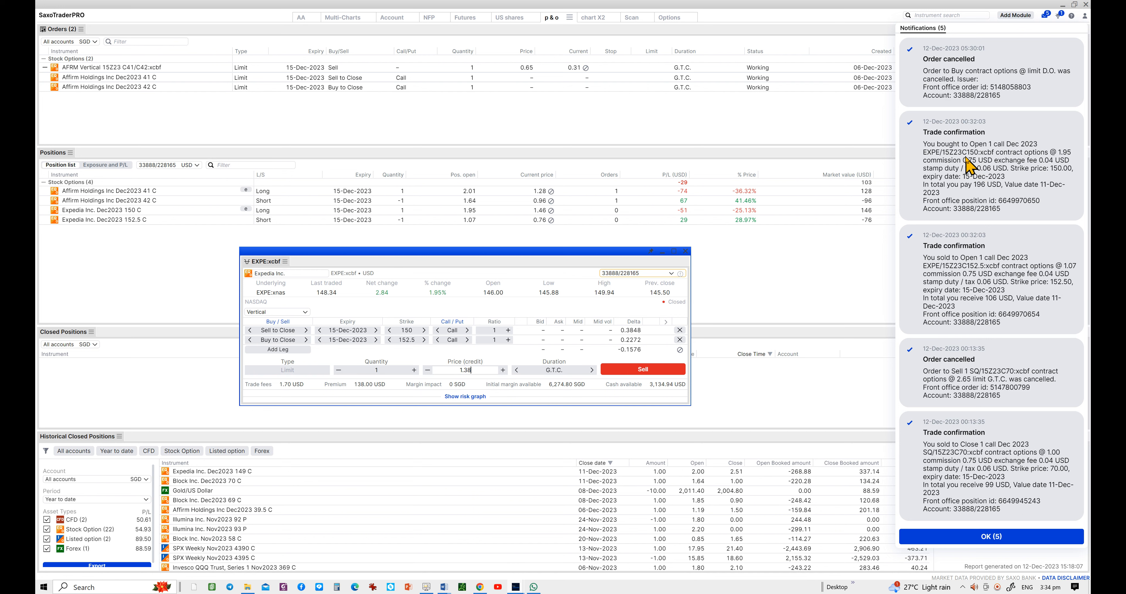
mouse_move(323, 351)
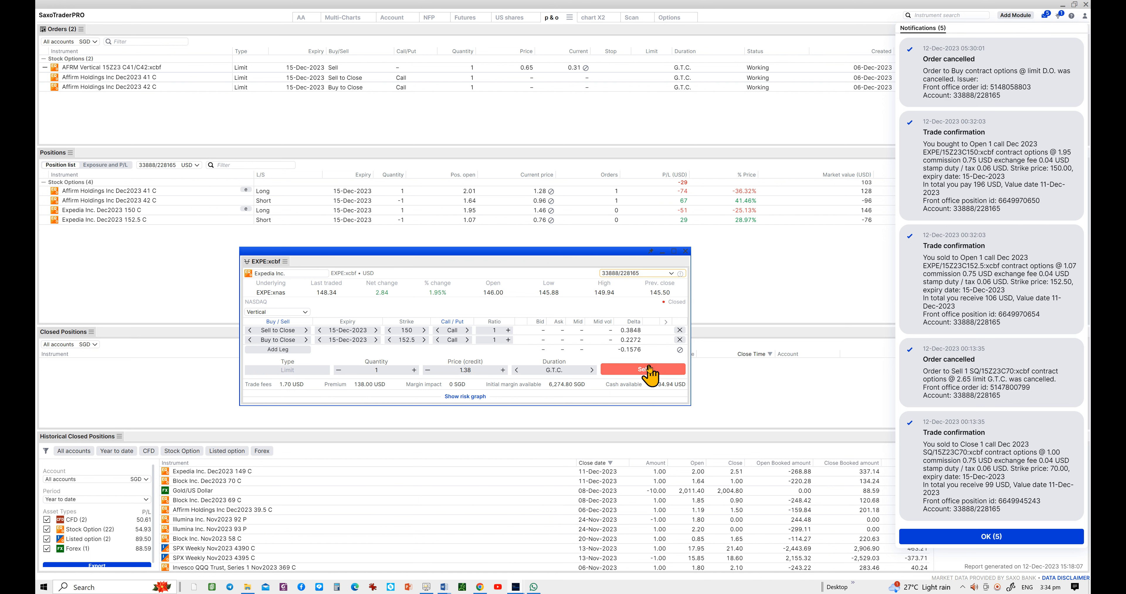
Submit the Sell order and confirm it so the 1.38 GTC spread order is placed
left_click(641, 369)
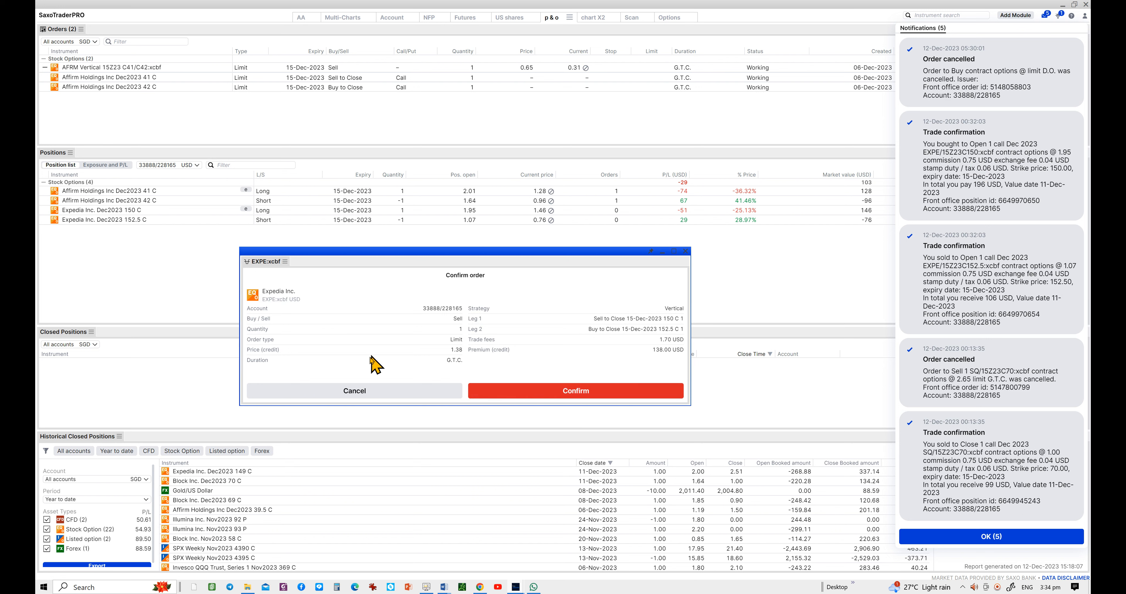
mouse_move(276, 357)
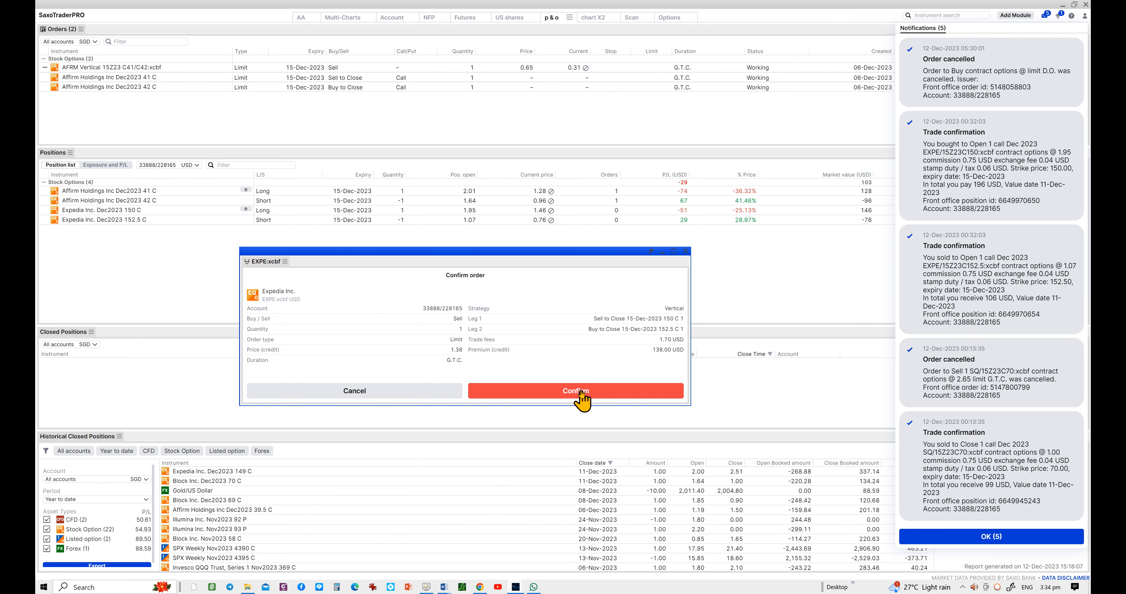
mouse_move(611, 400)
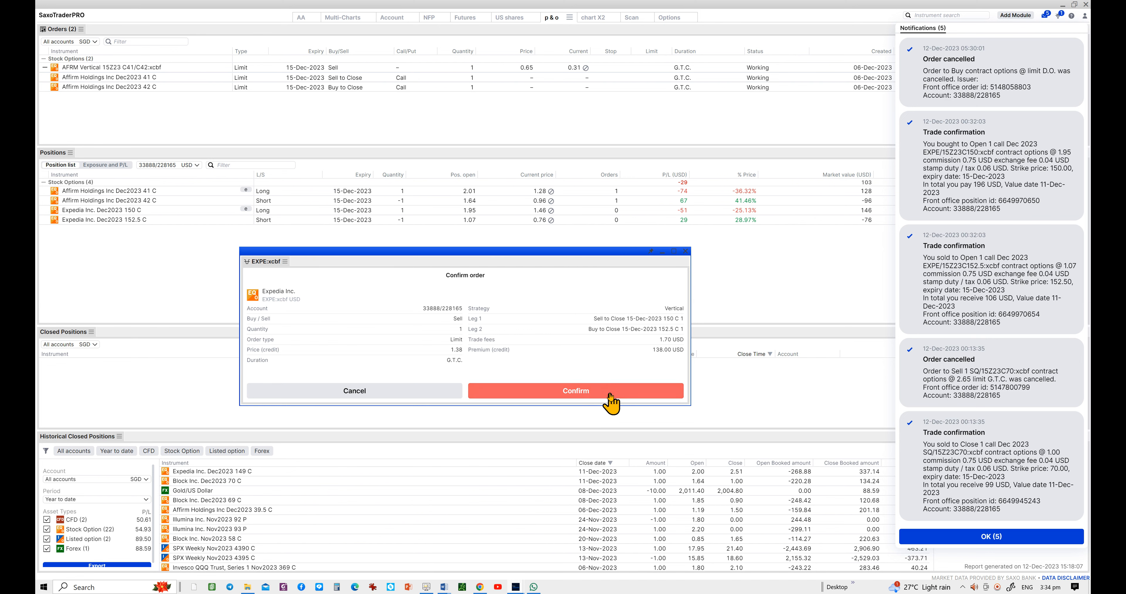
left_click(575, 390)
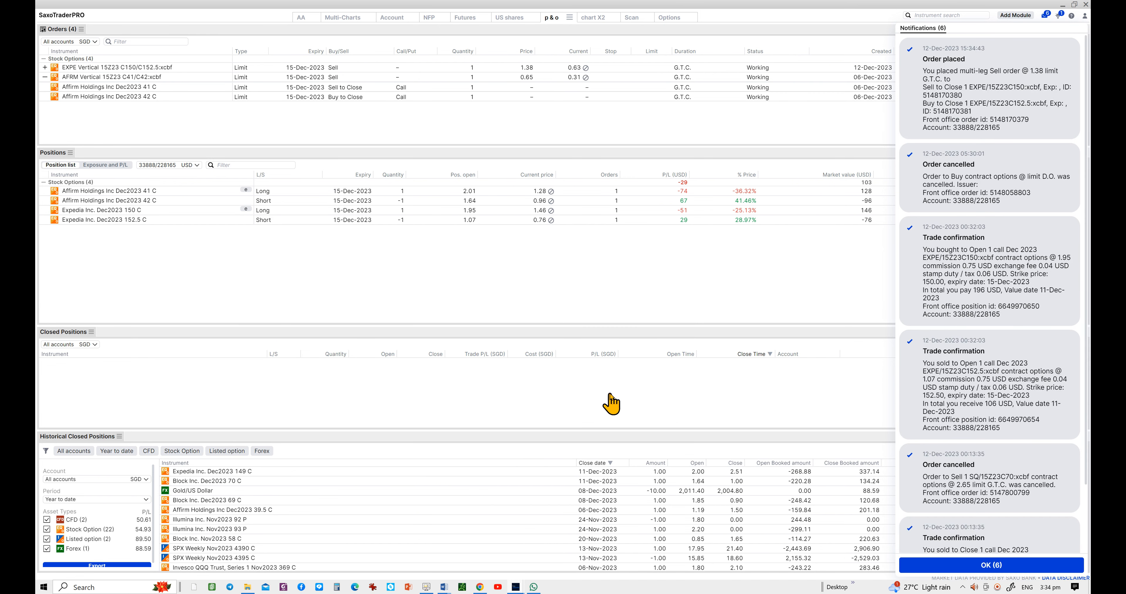
mouse_move(610, 402)
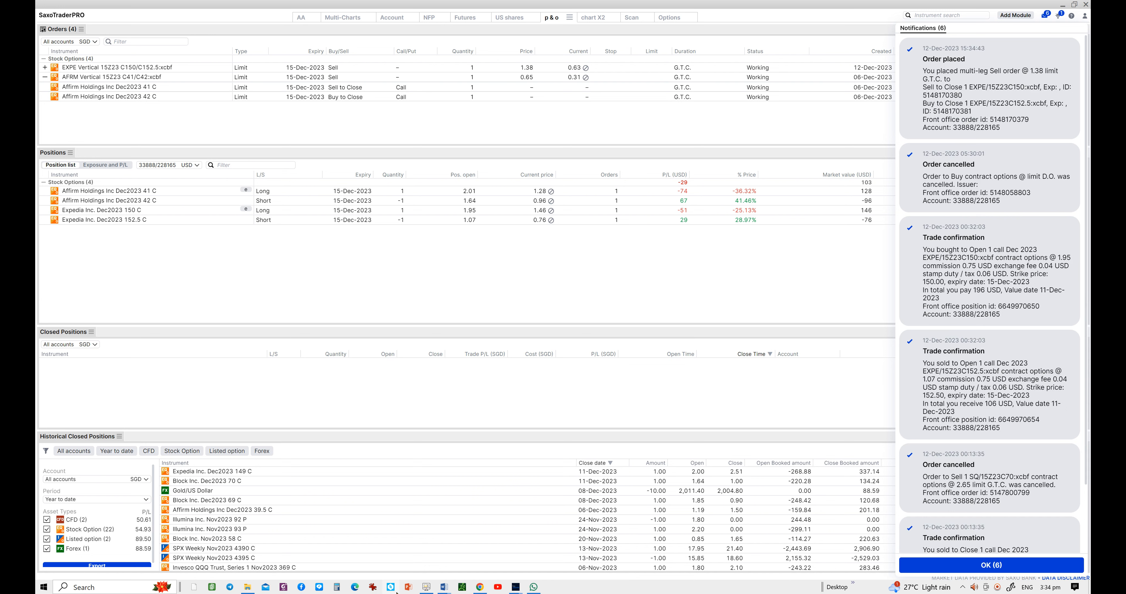
mouse_move(394, 587)
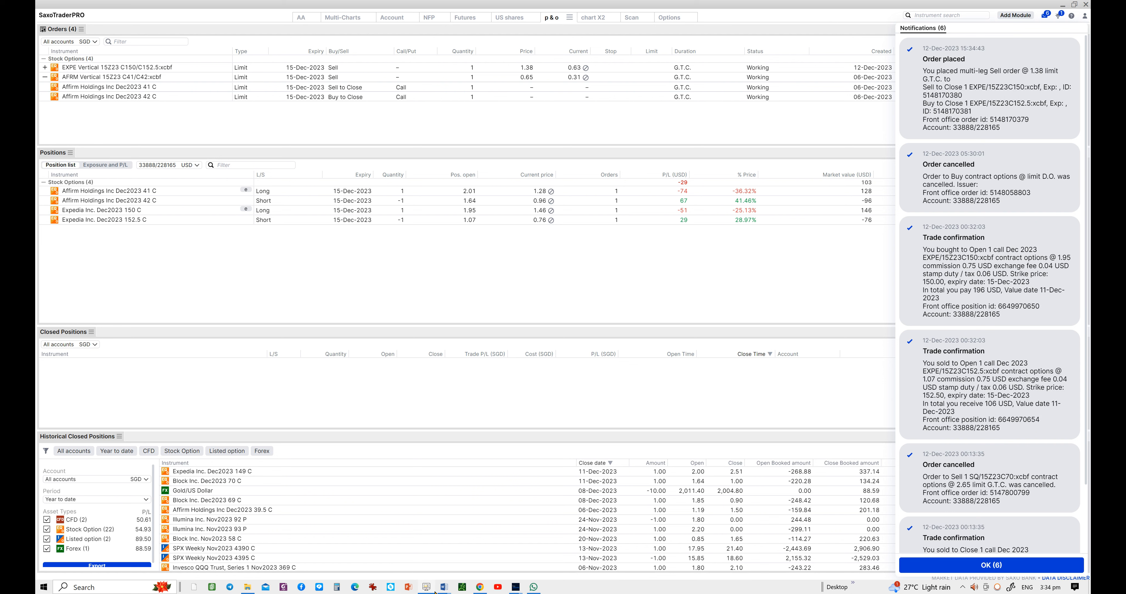
mouse_move(437, 587)
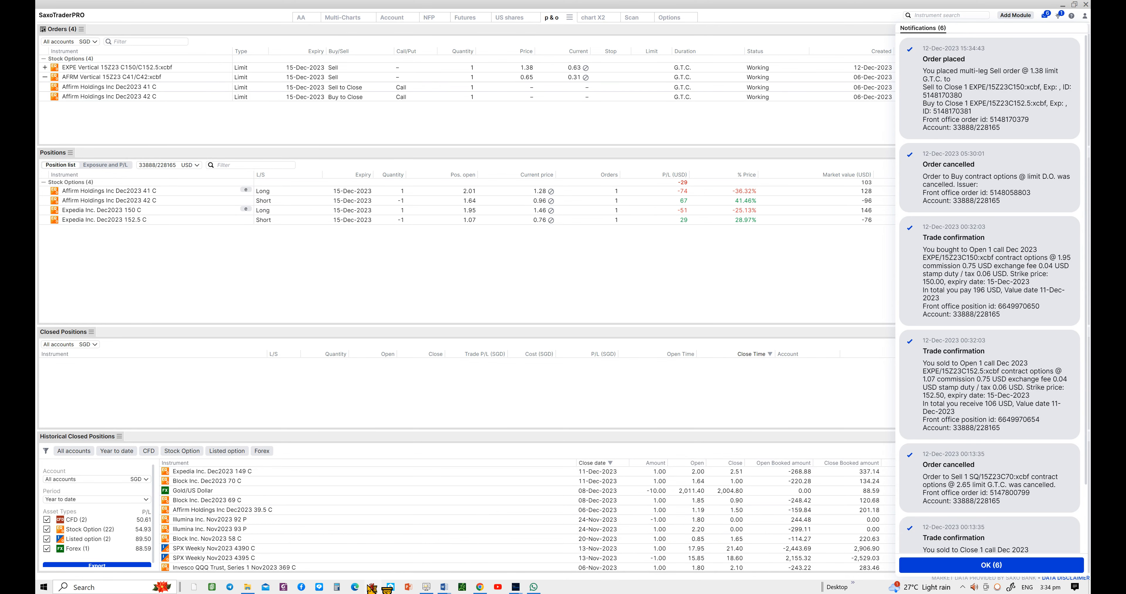
left_click(373, 587)
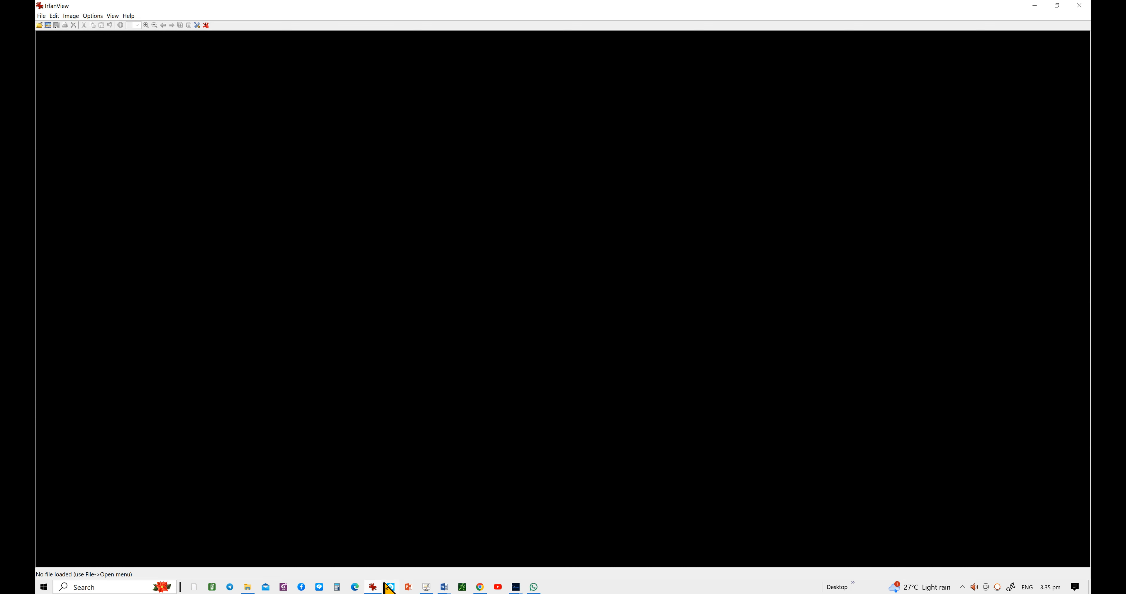
mouse_move(480, 586)
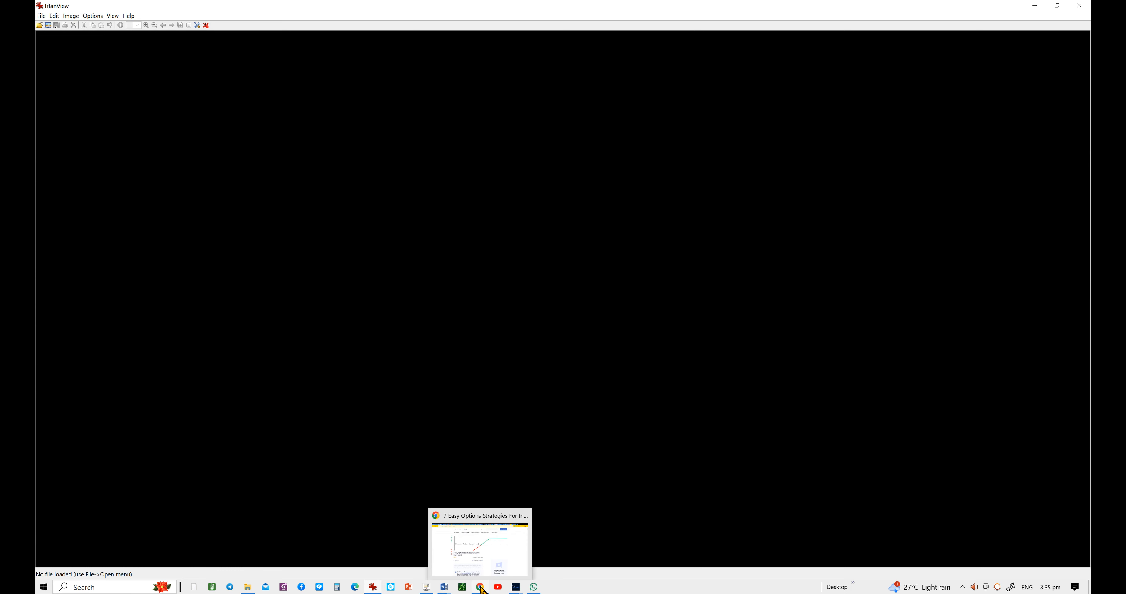
mouse_move(479, 587)
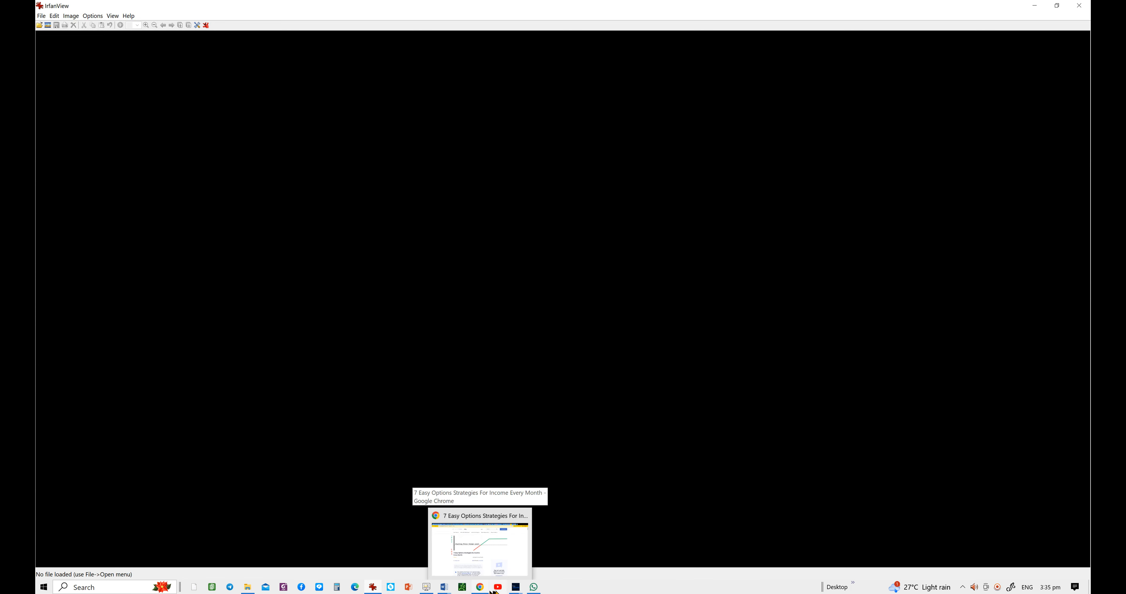